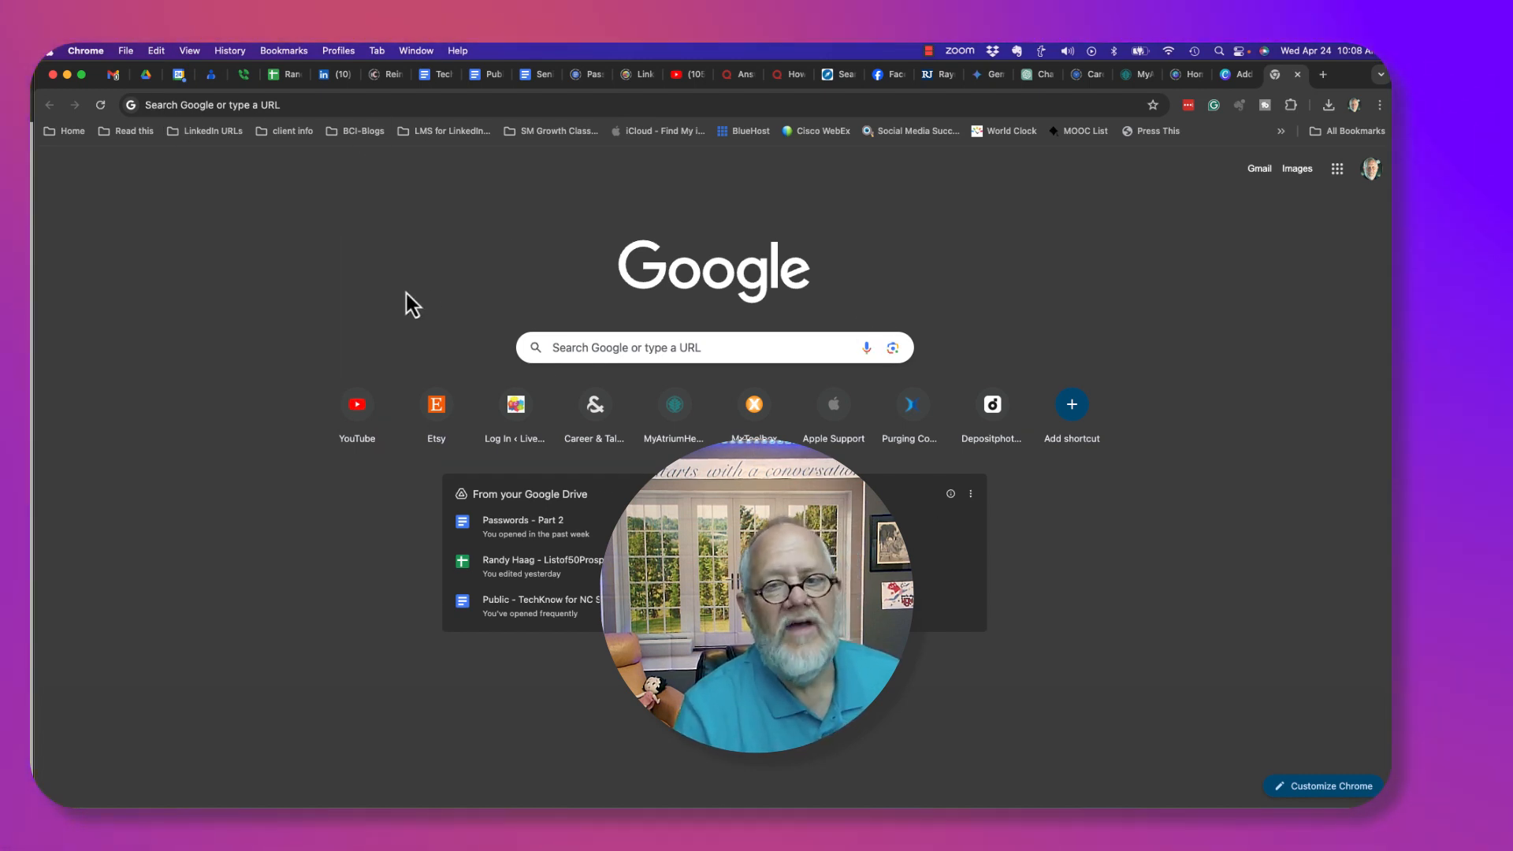
mouse_move(1018, 308)
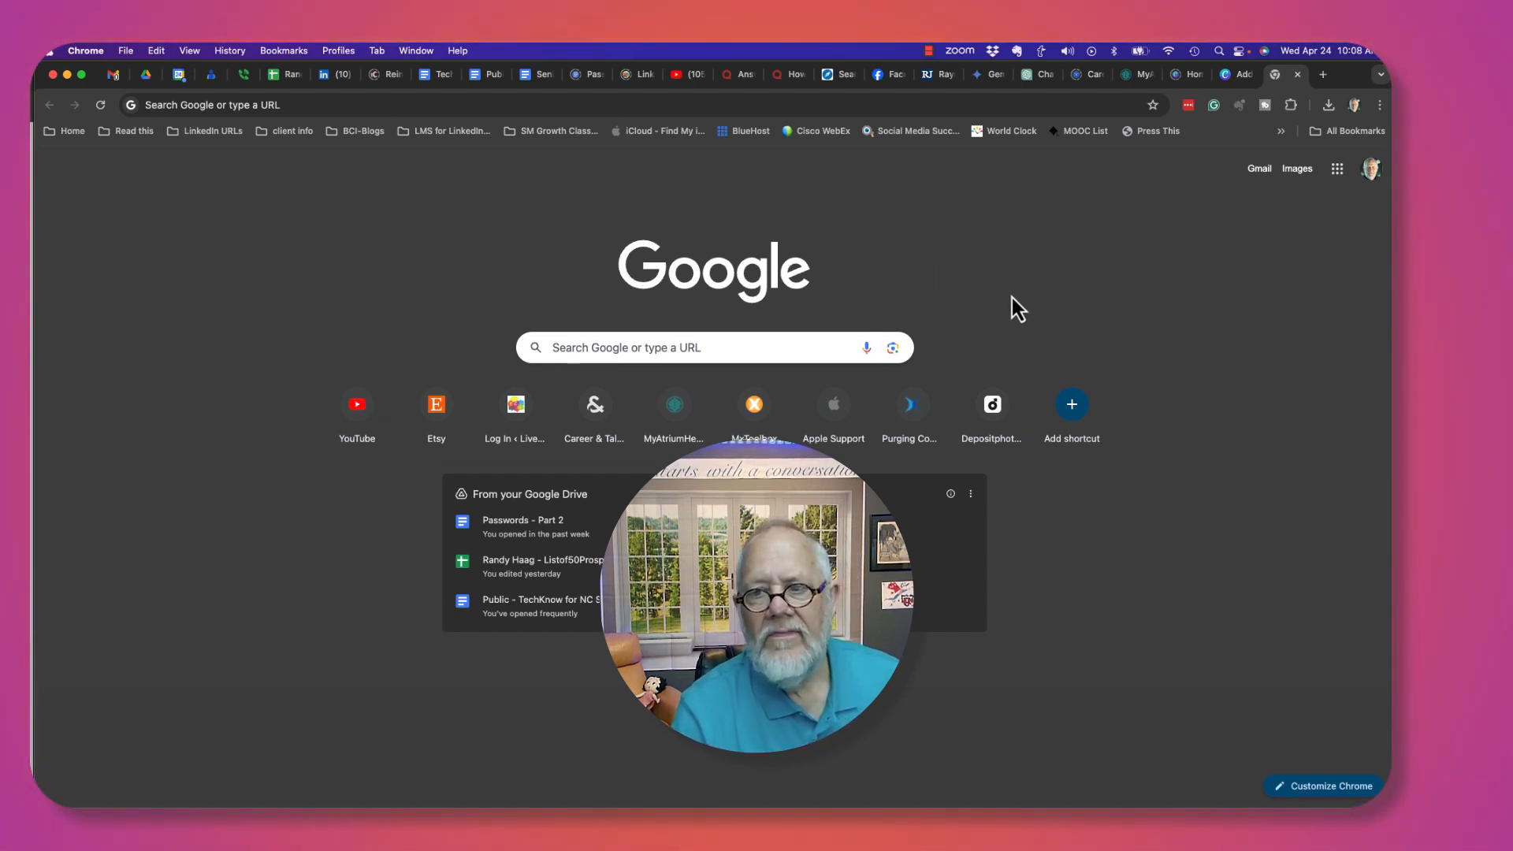
mouse_move(493, 322)
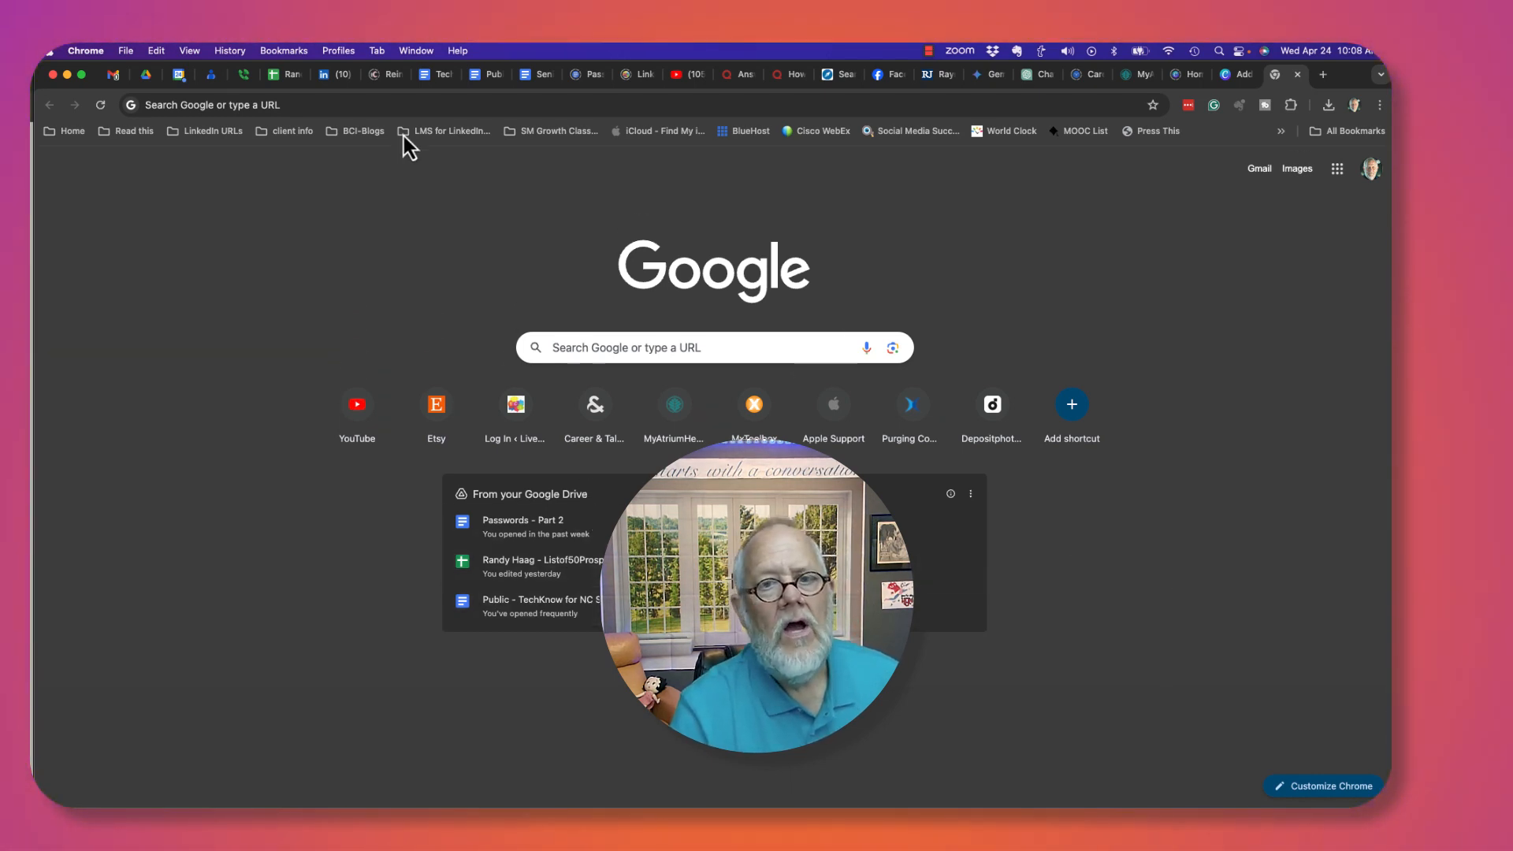
Step: Load google.com in the Chrome tab
type("gg")
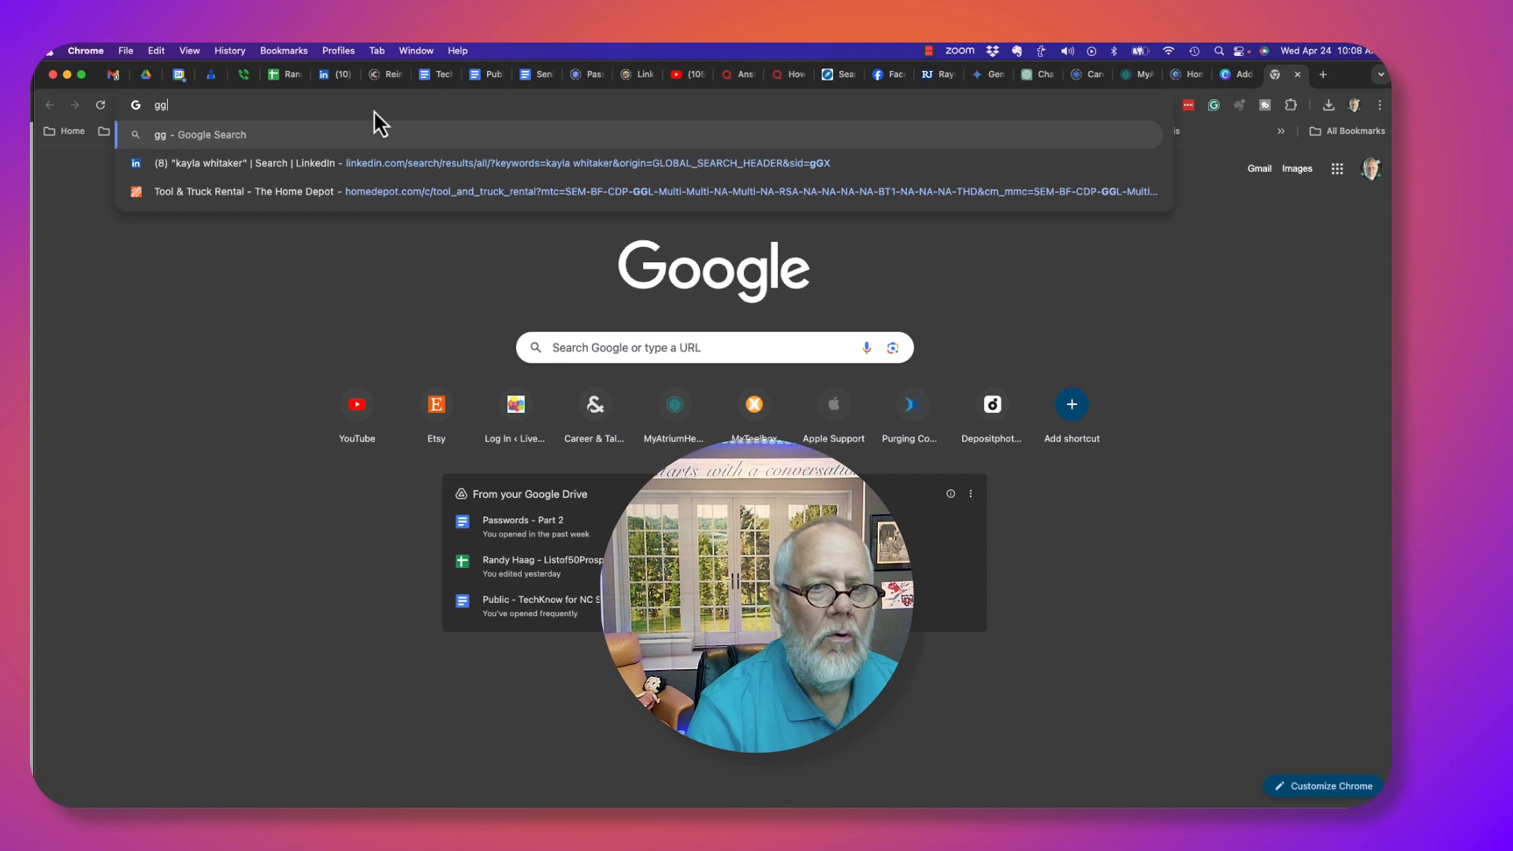
type("oogle.com")
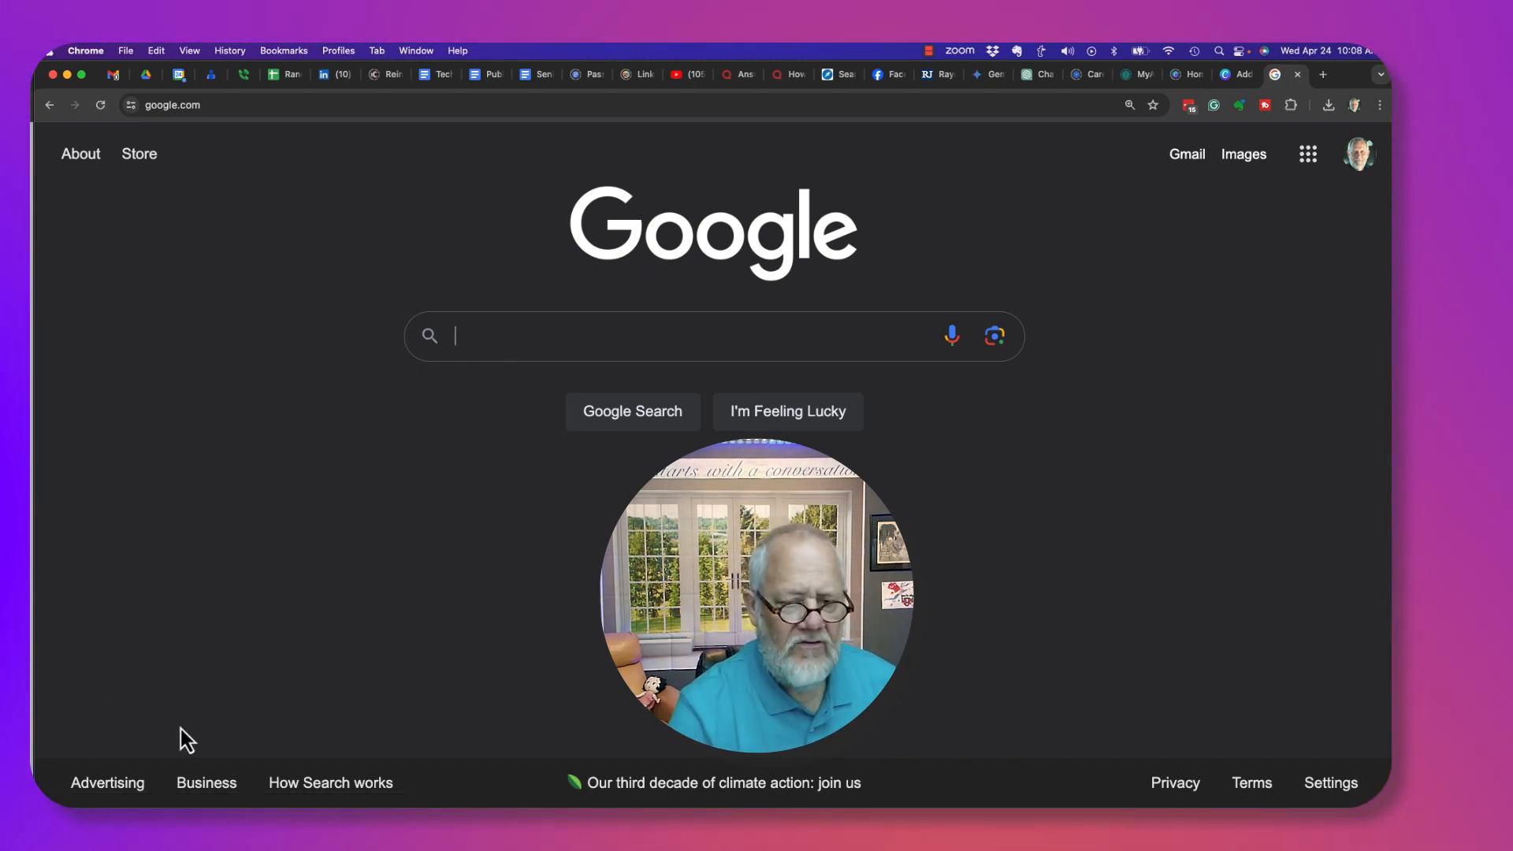
mouse_move(1329, 782)
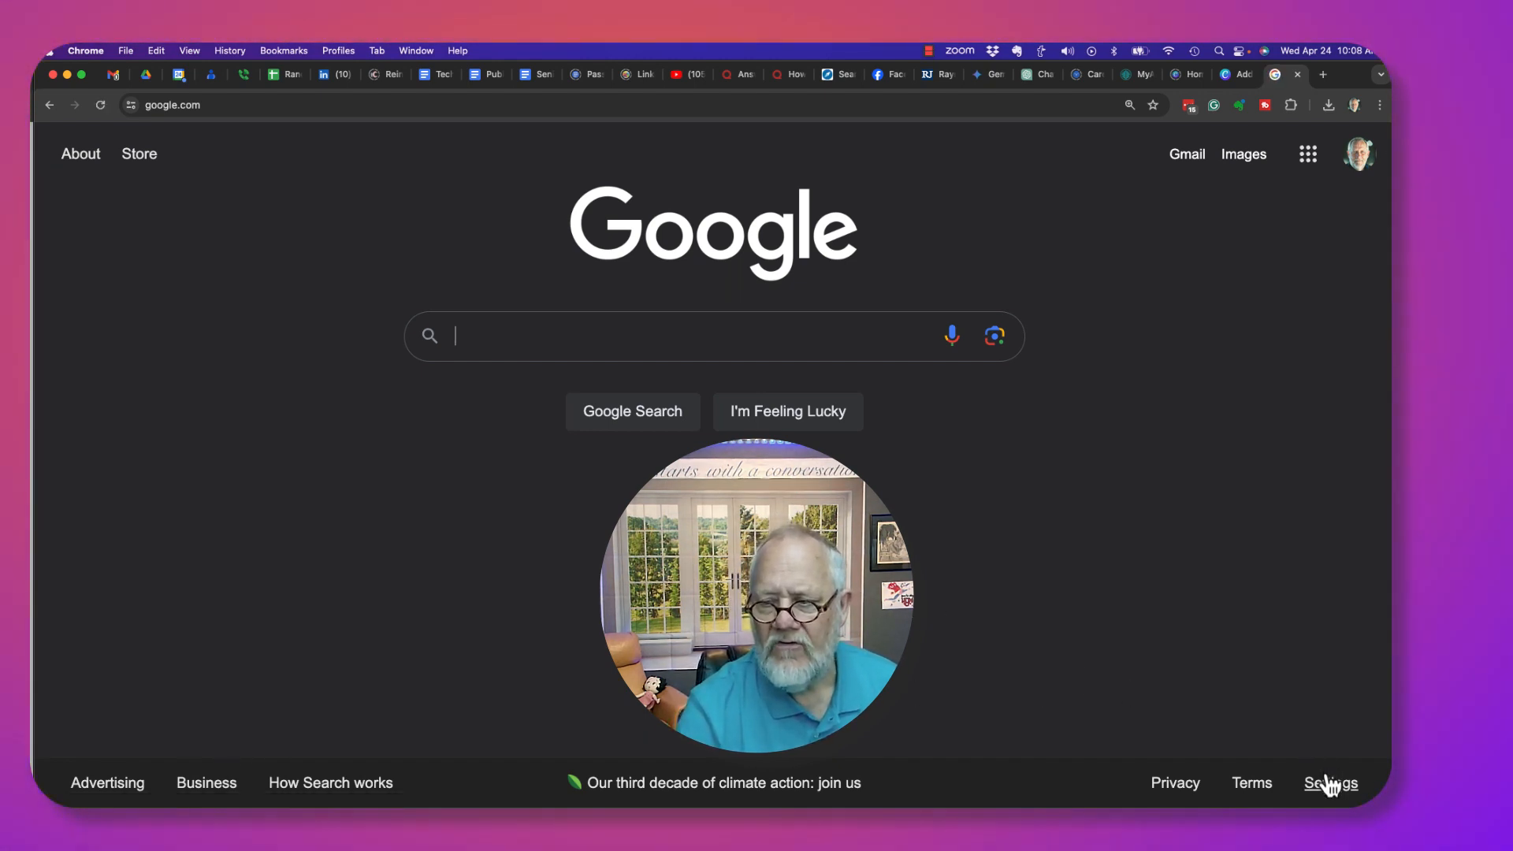
mouse_move(1205, 722)
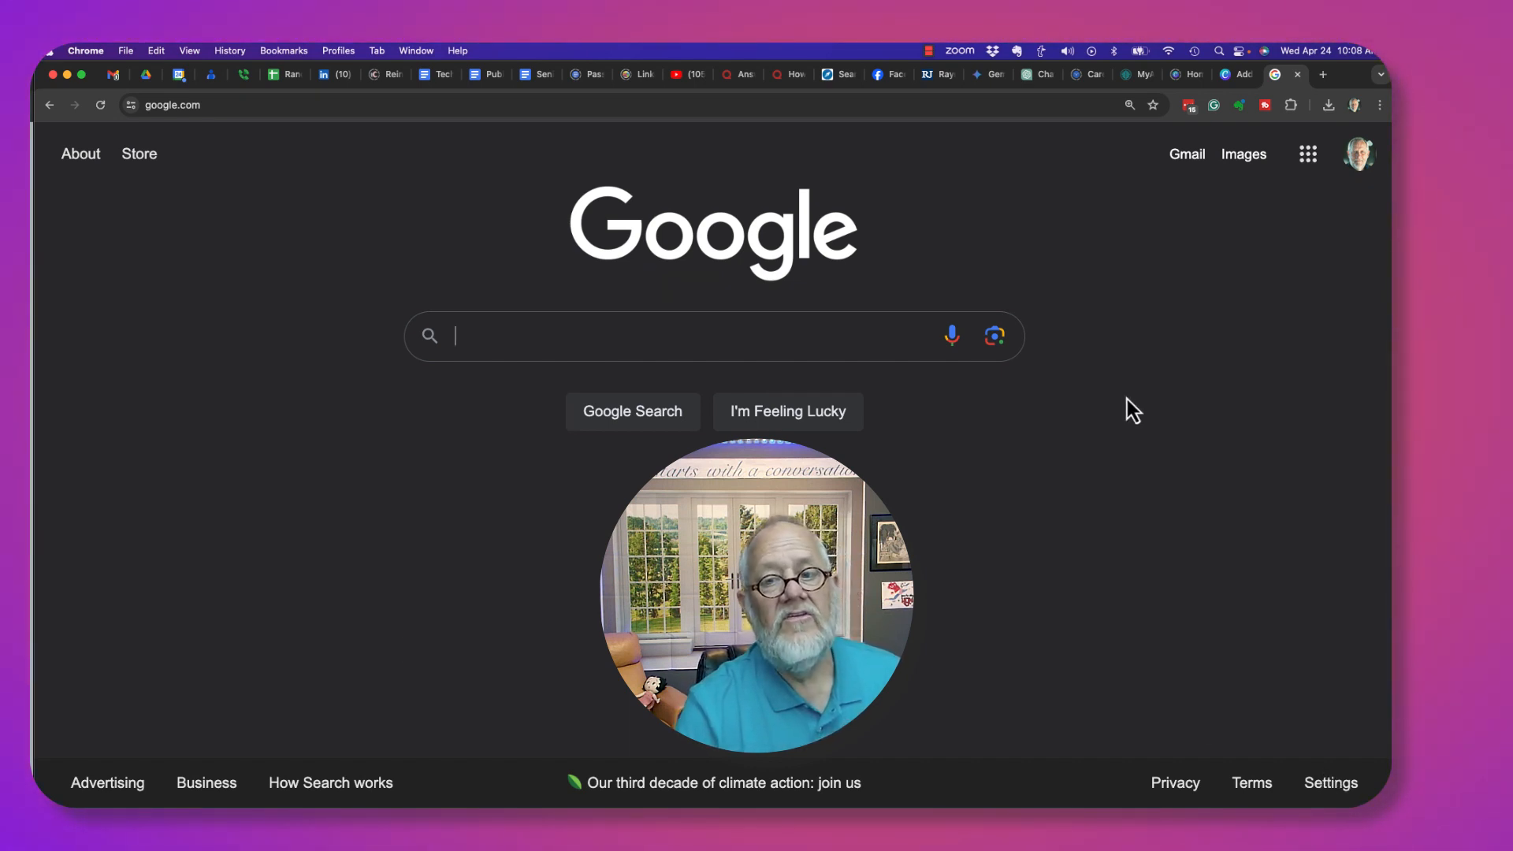
mouse_move(1332, 229)
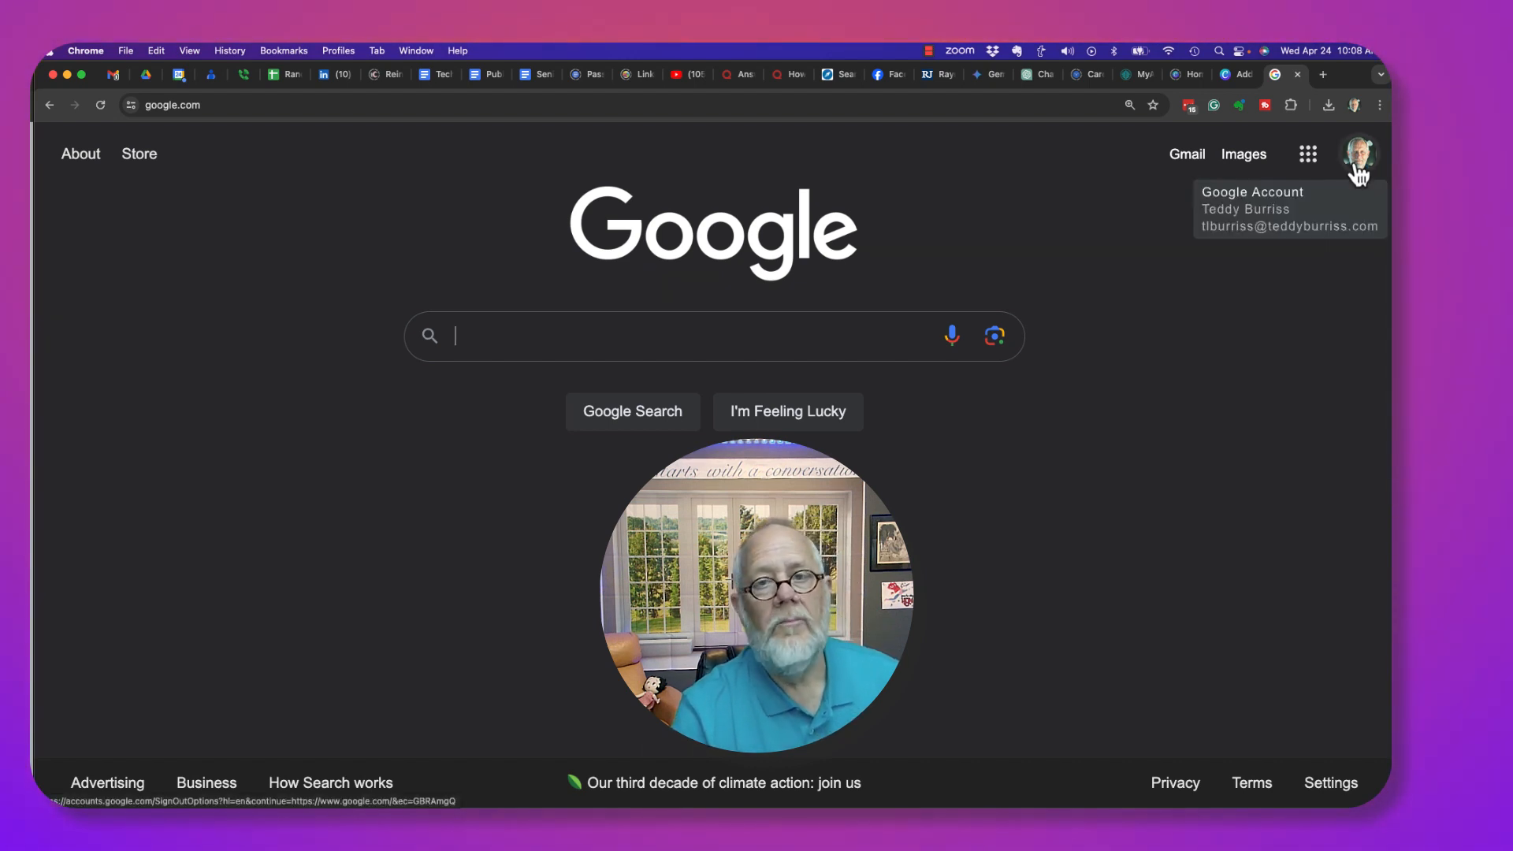
Step: Open SafeSearch settings from the signed-in account menu
left_click(1359, 154)
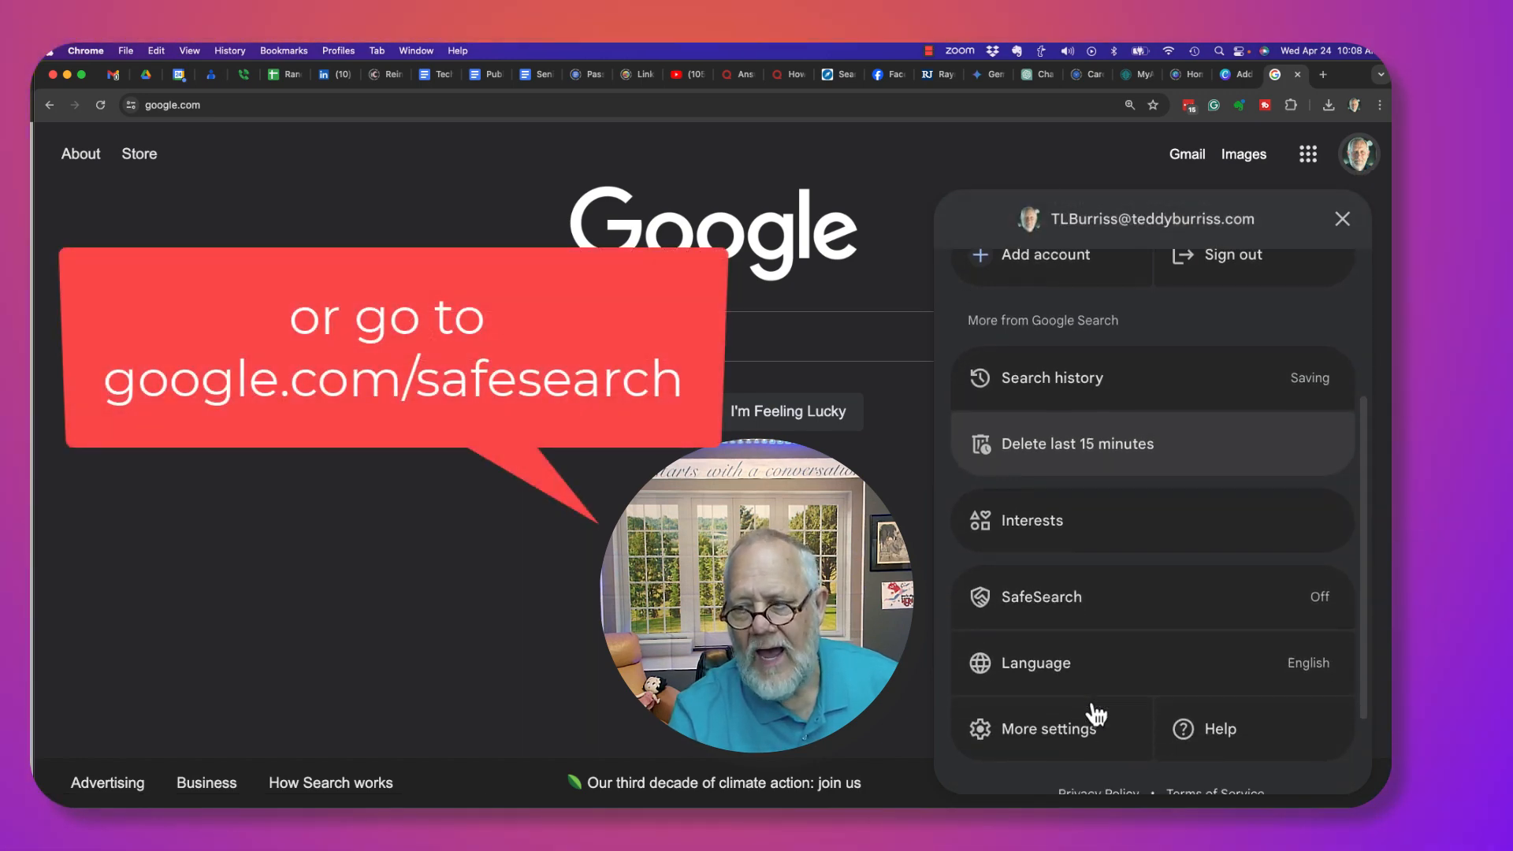
left_click(1040, 596)
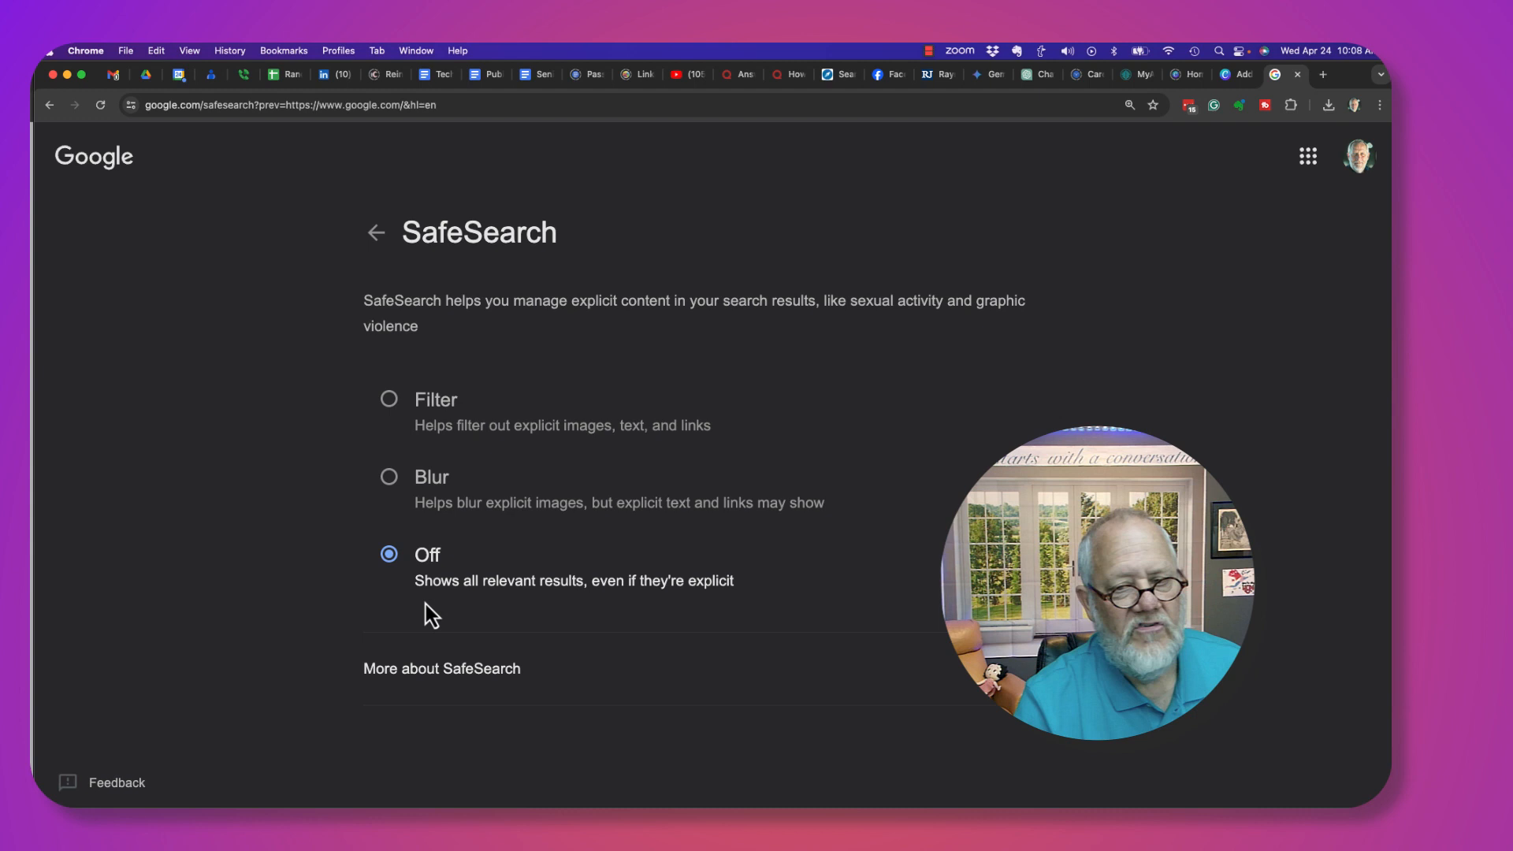
mouse_move(816, 593)
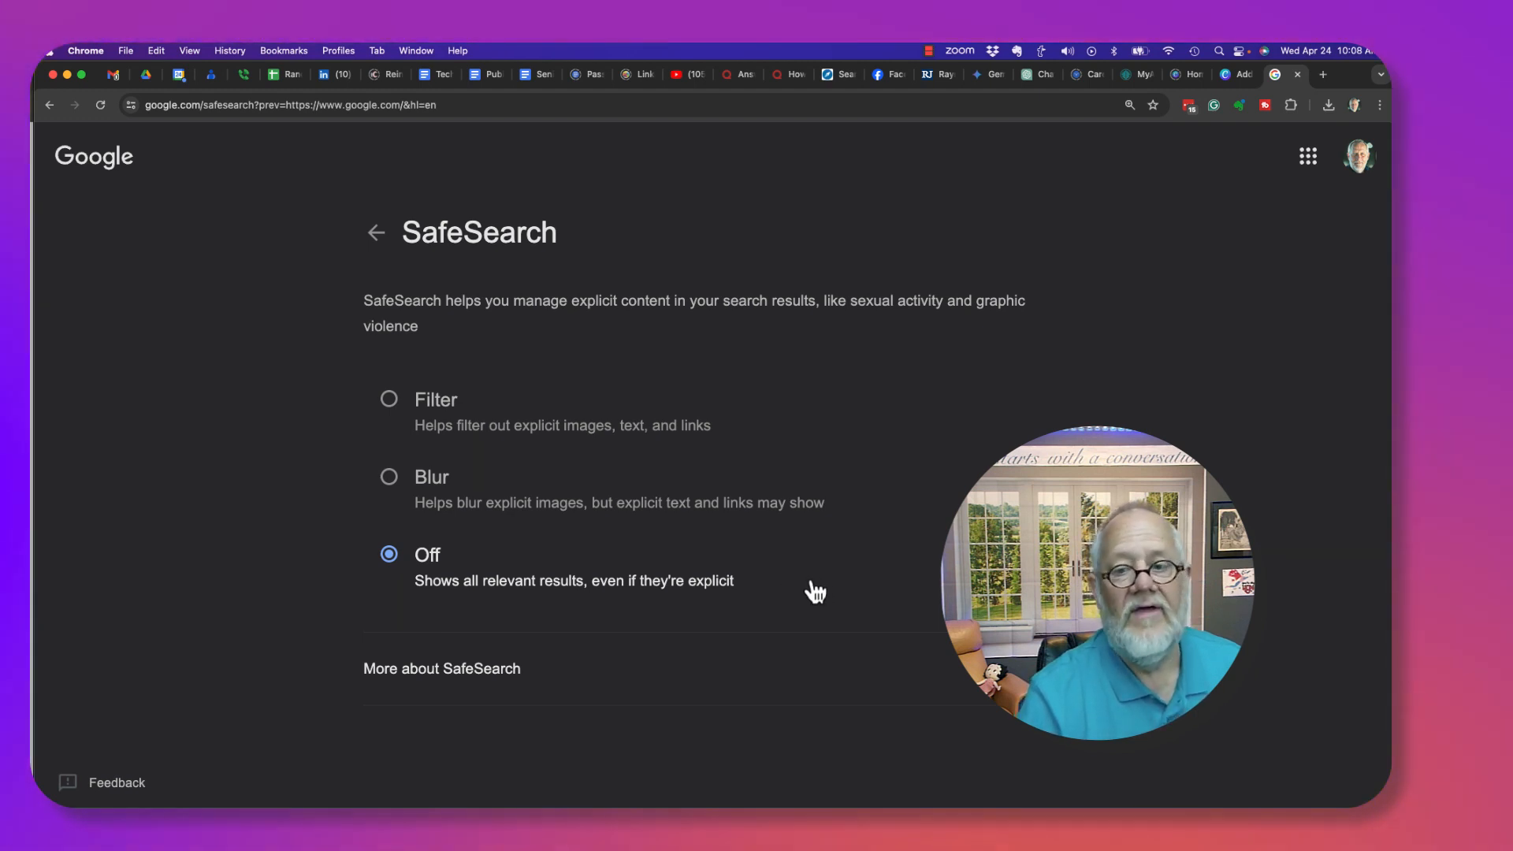
mouse_move(656, 569)
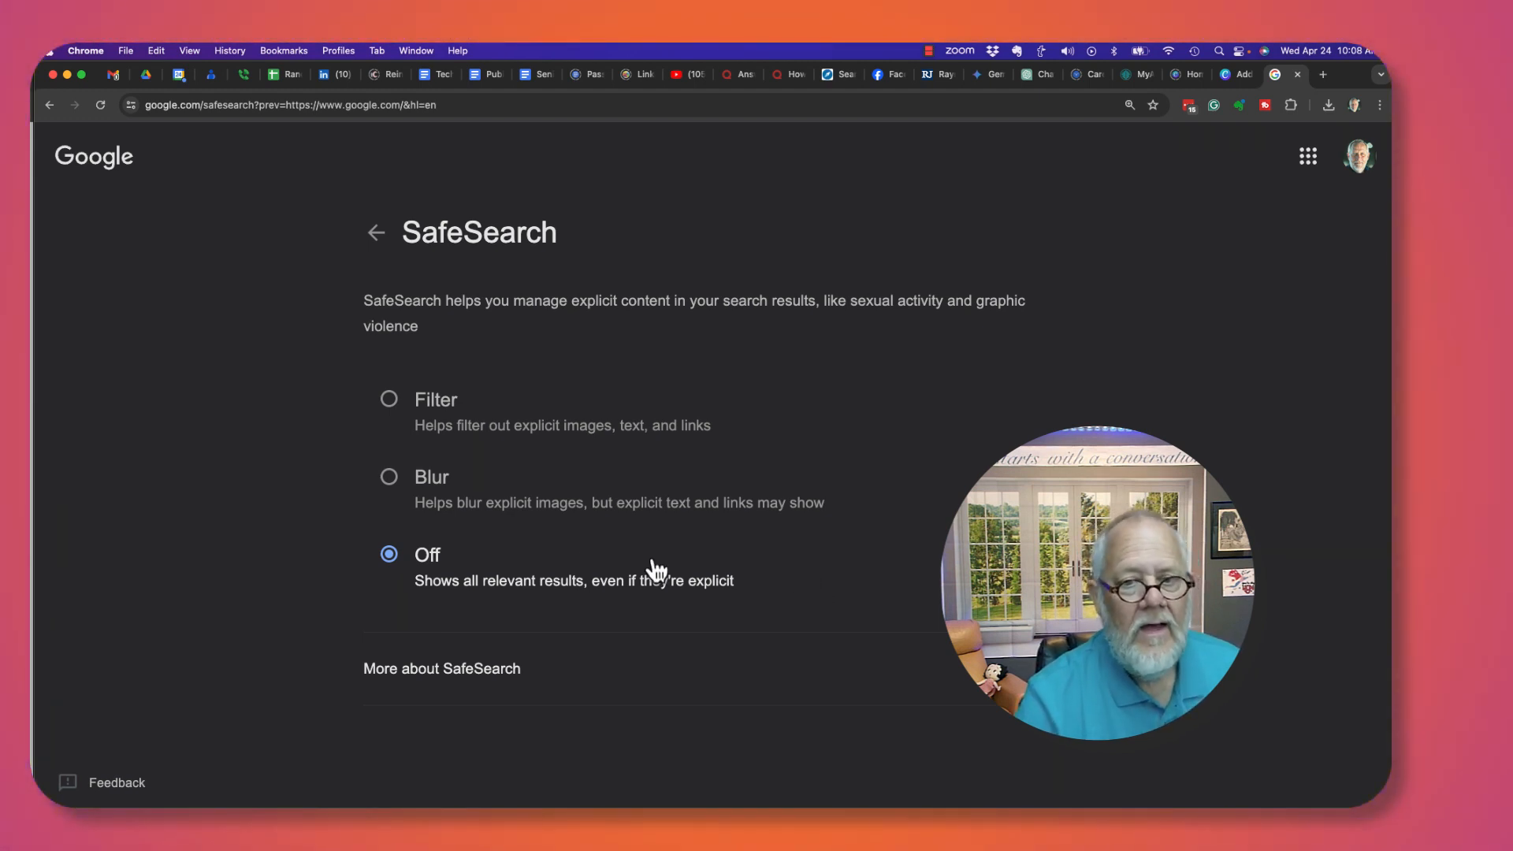
mouse_move(575, 525)
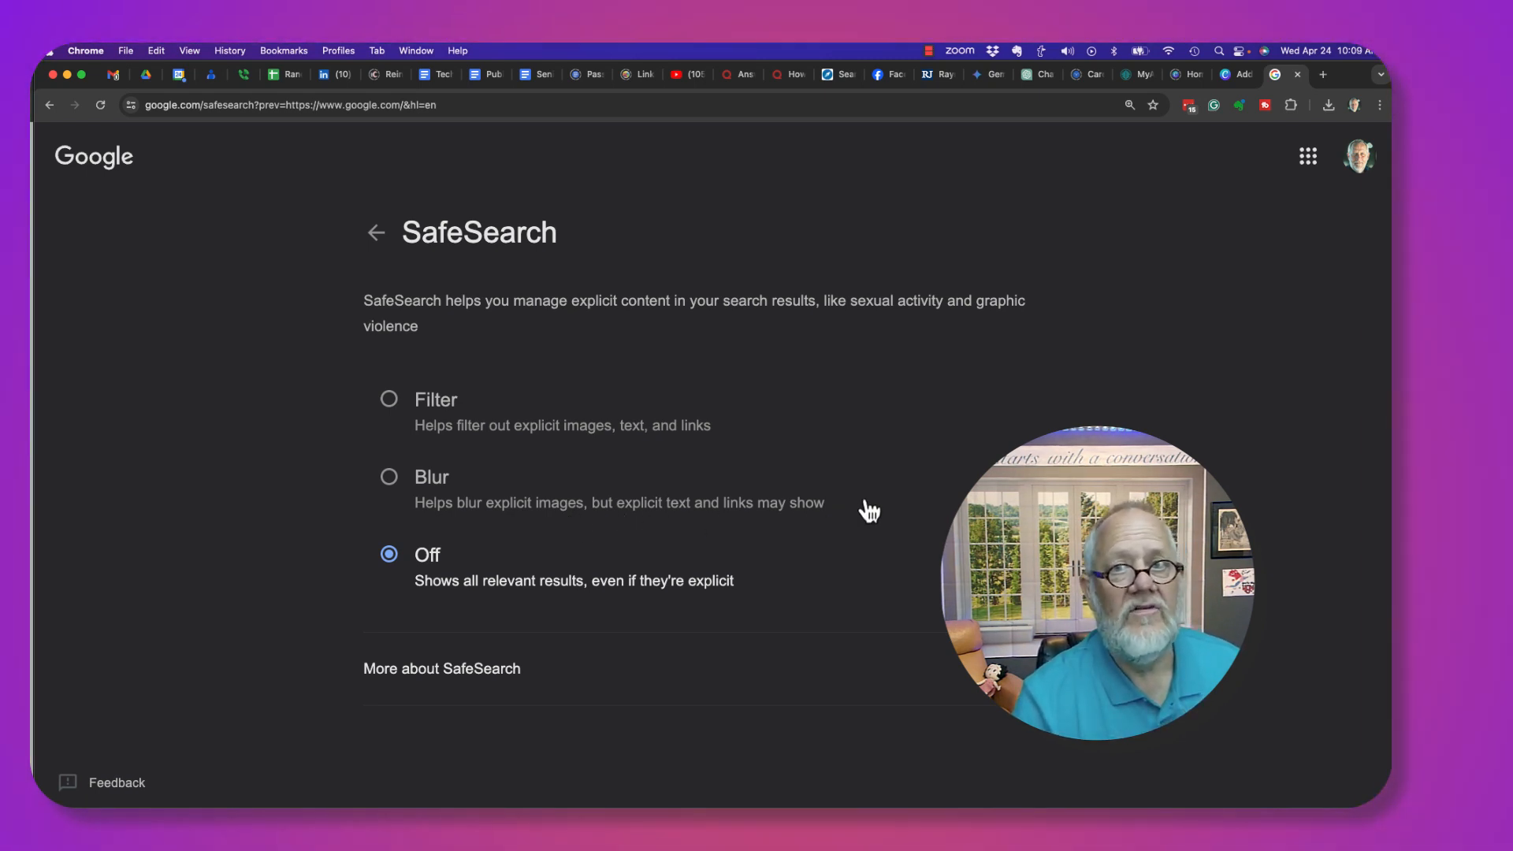
mouse_move(480, 441)
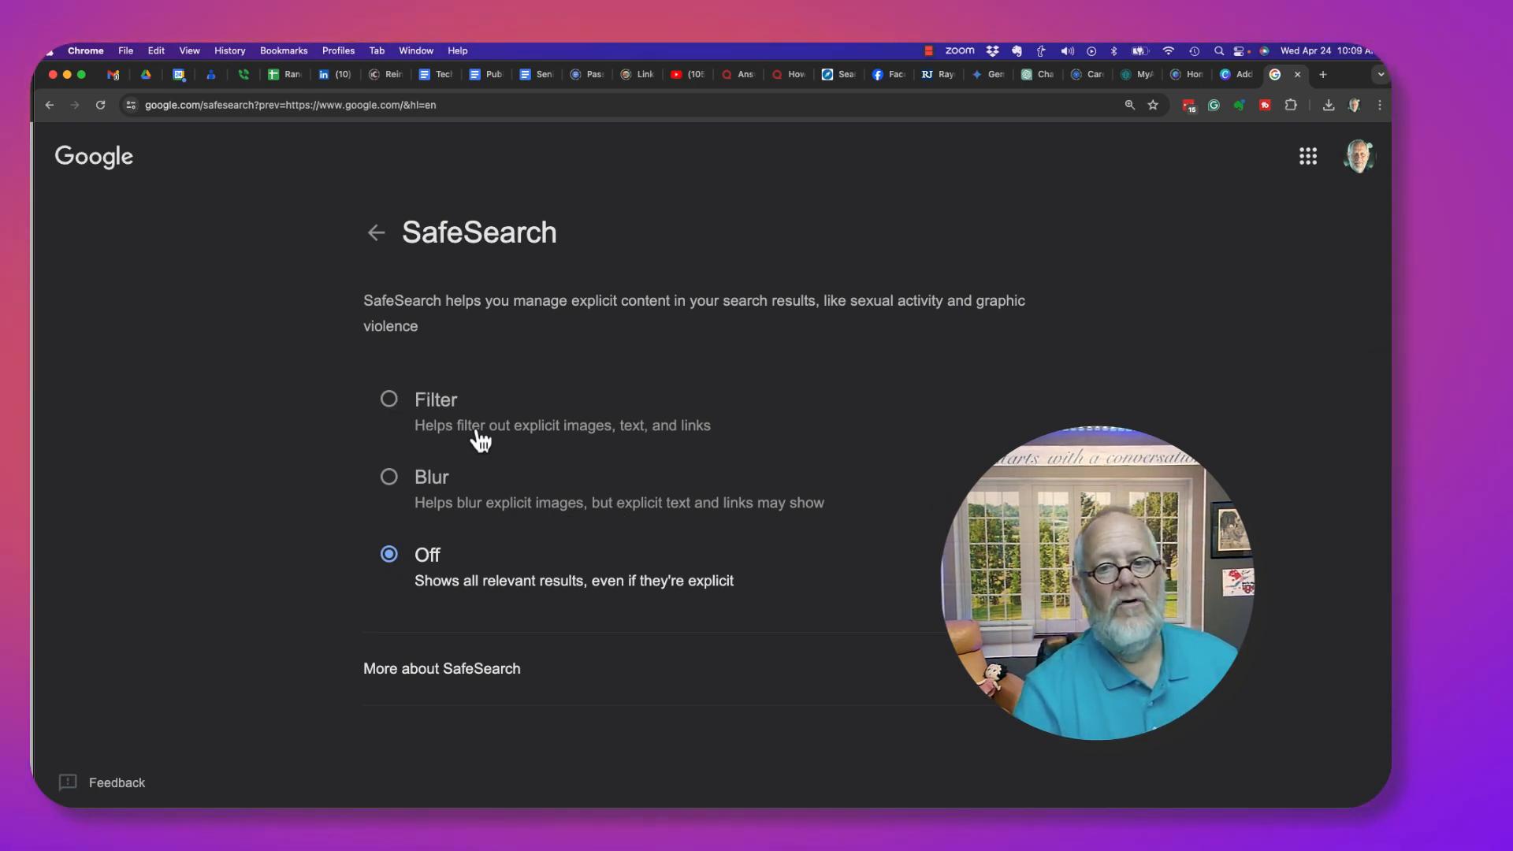
Step: Choose the Filter option for SafeSearch and go back to the Google home page
left_click(389, 399)
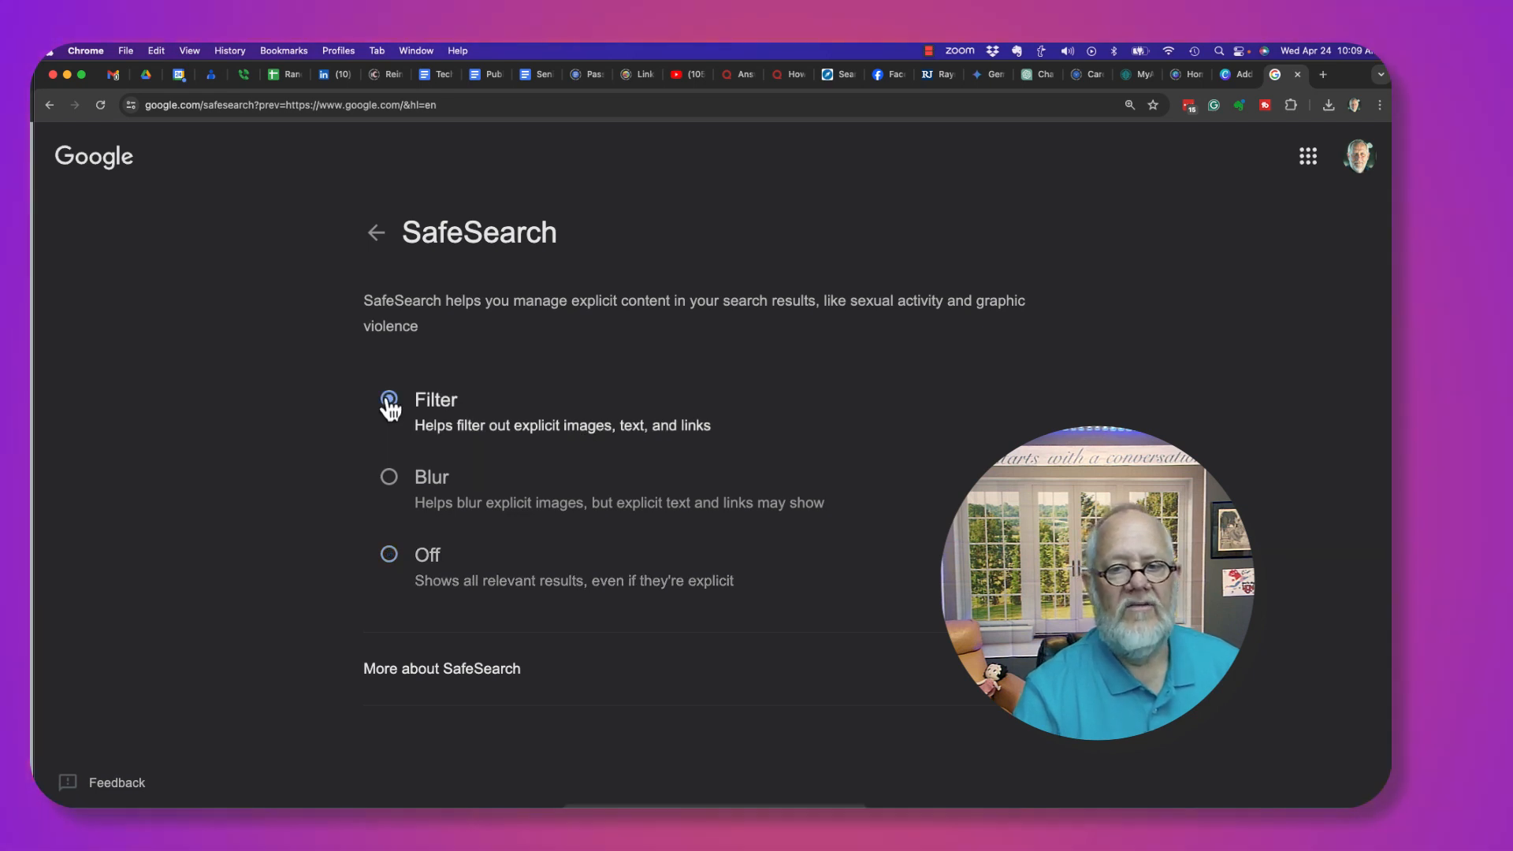
left_click(387, 400)
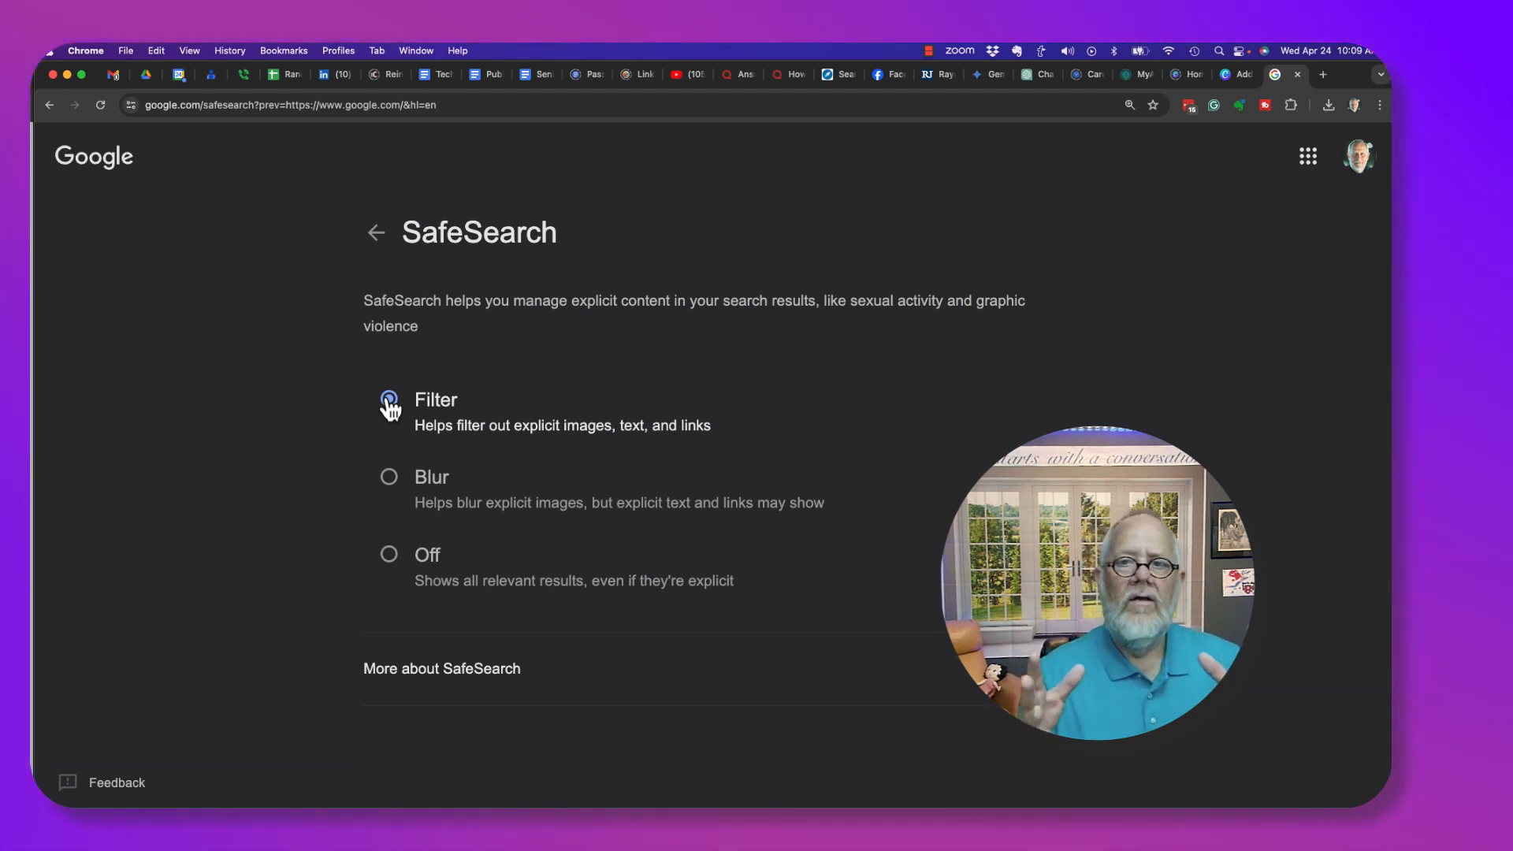
left_click(388, 399)
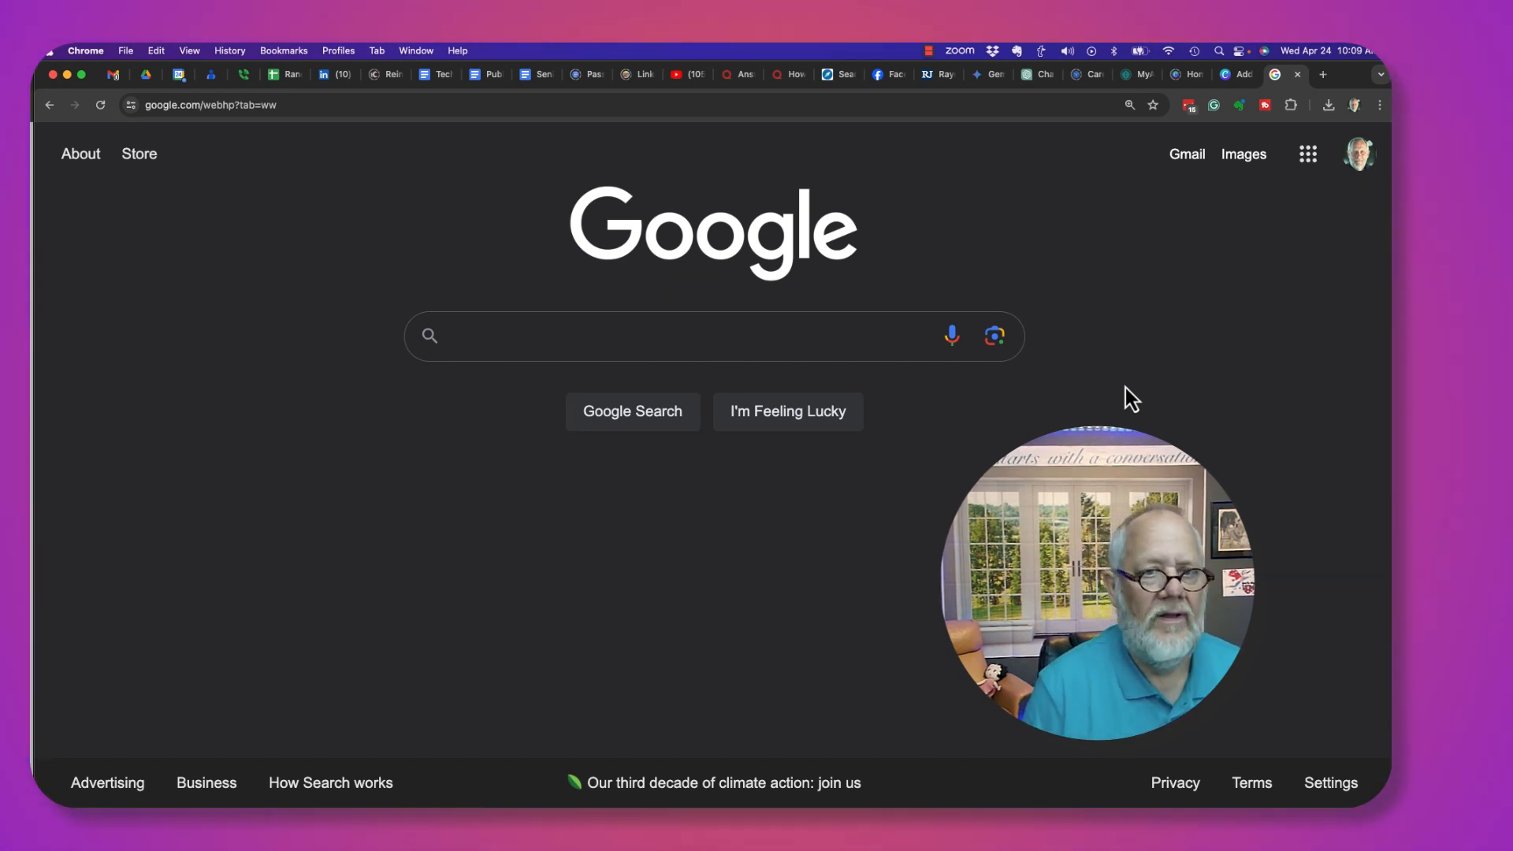
Step: Search 'porn', scroll the results, and view the filtered Videos results
left_click(675, 335)
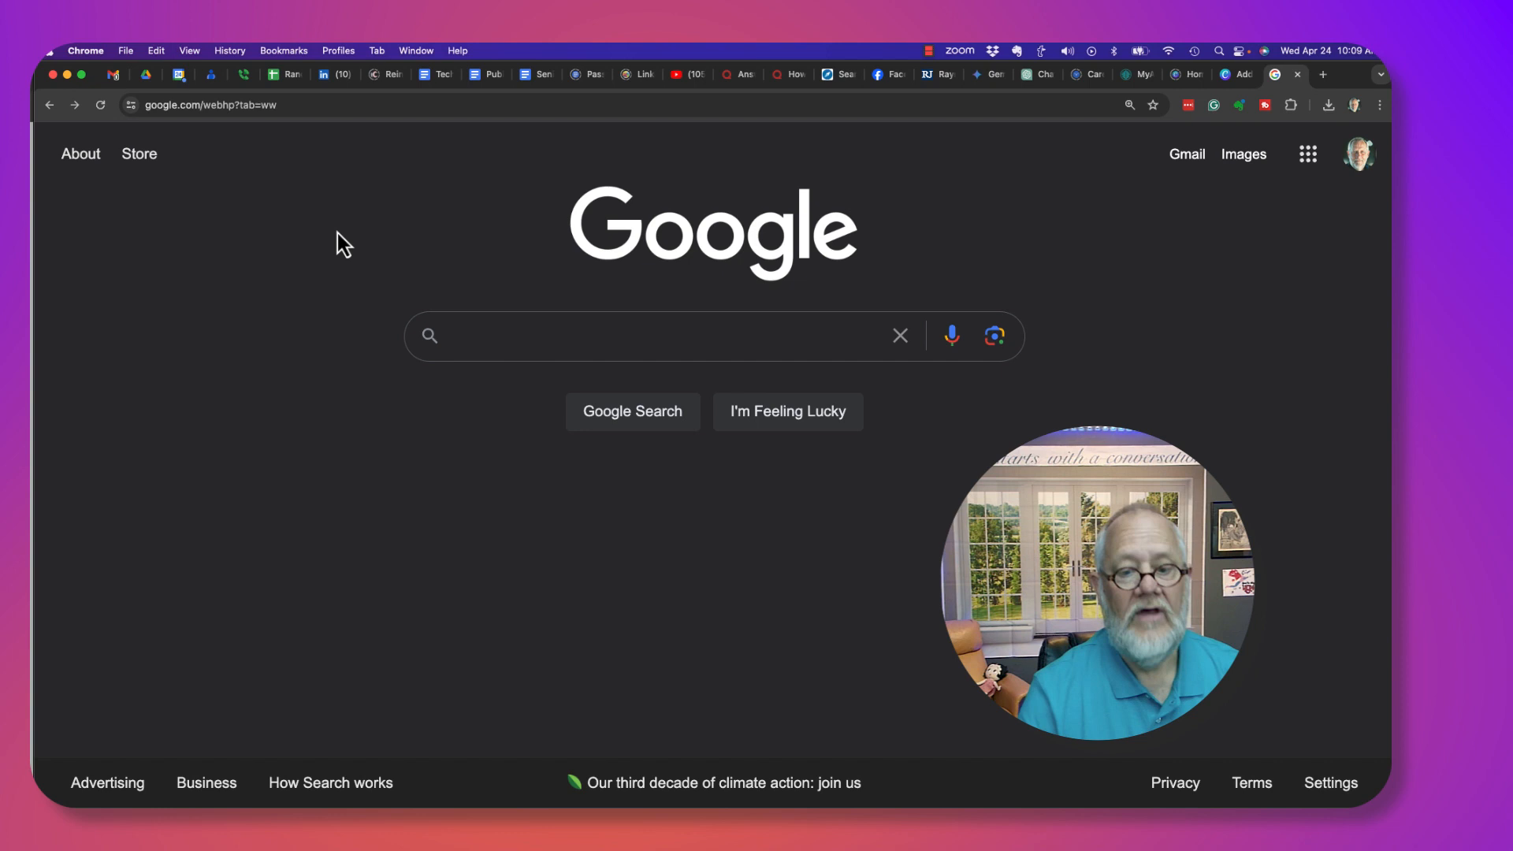
left_click(656, 335)
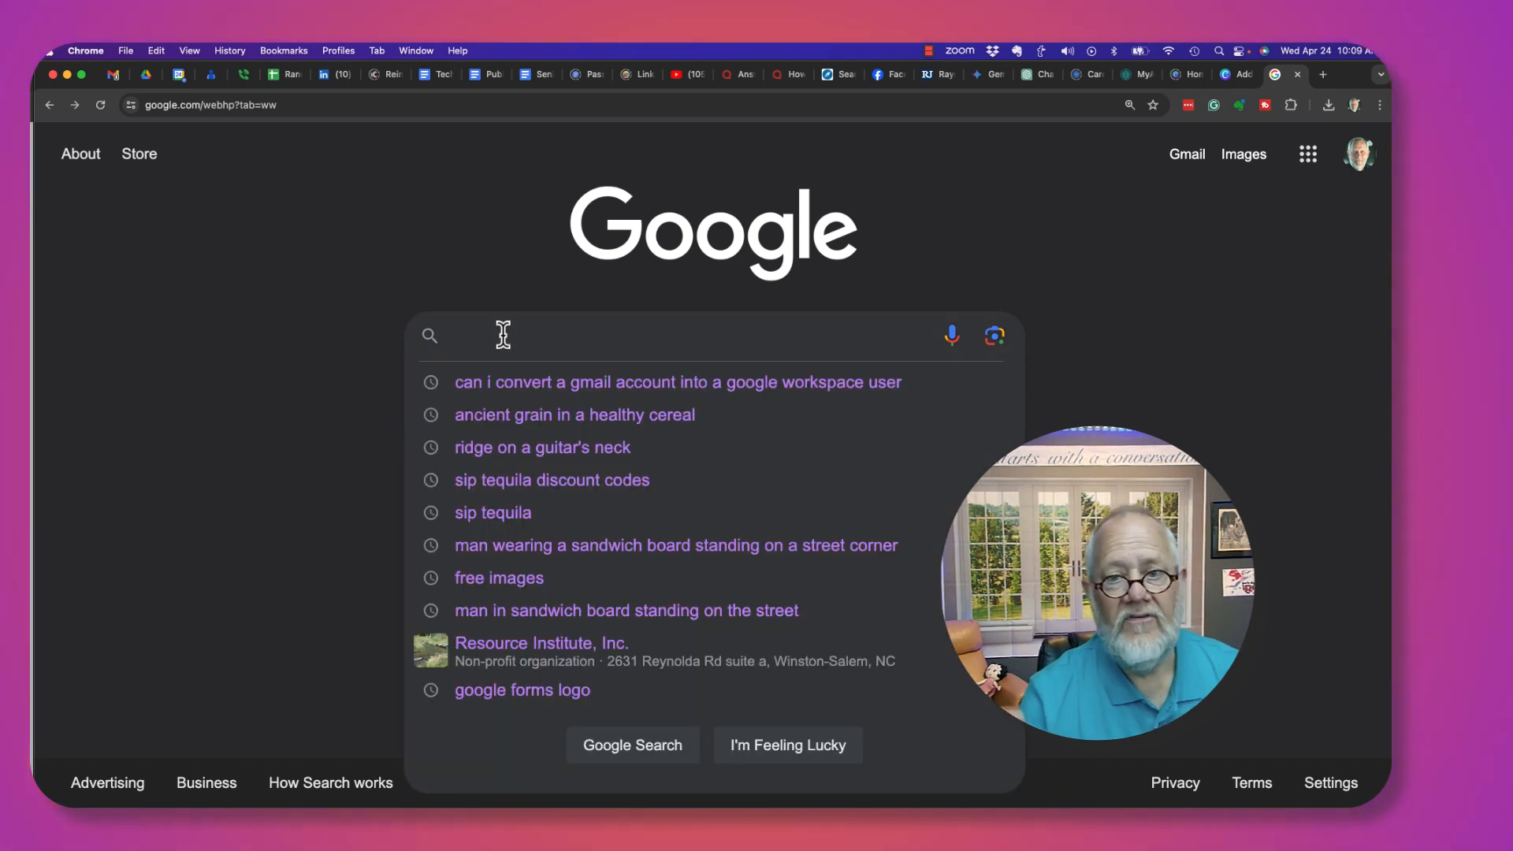
type("porn")
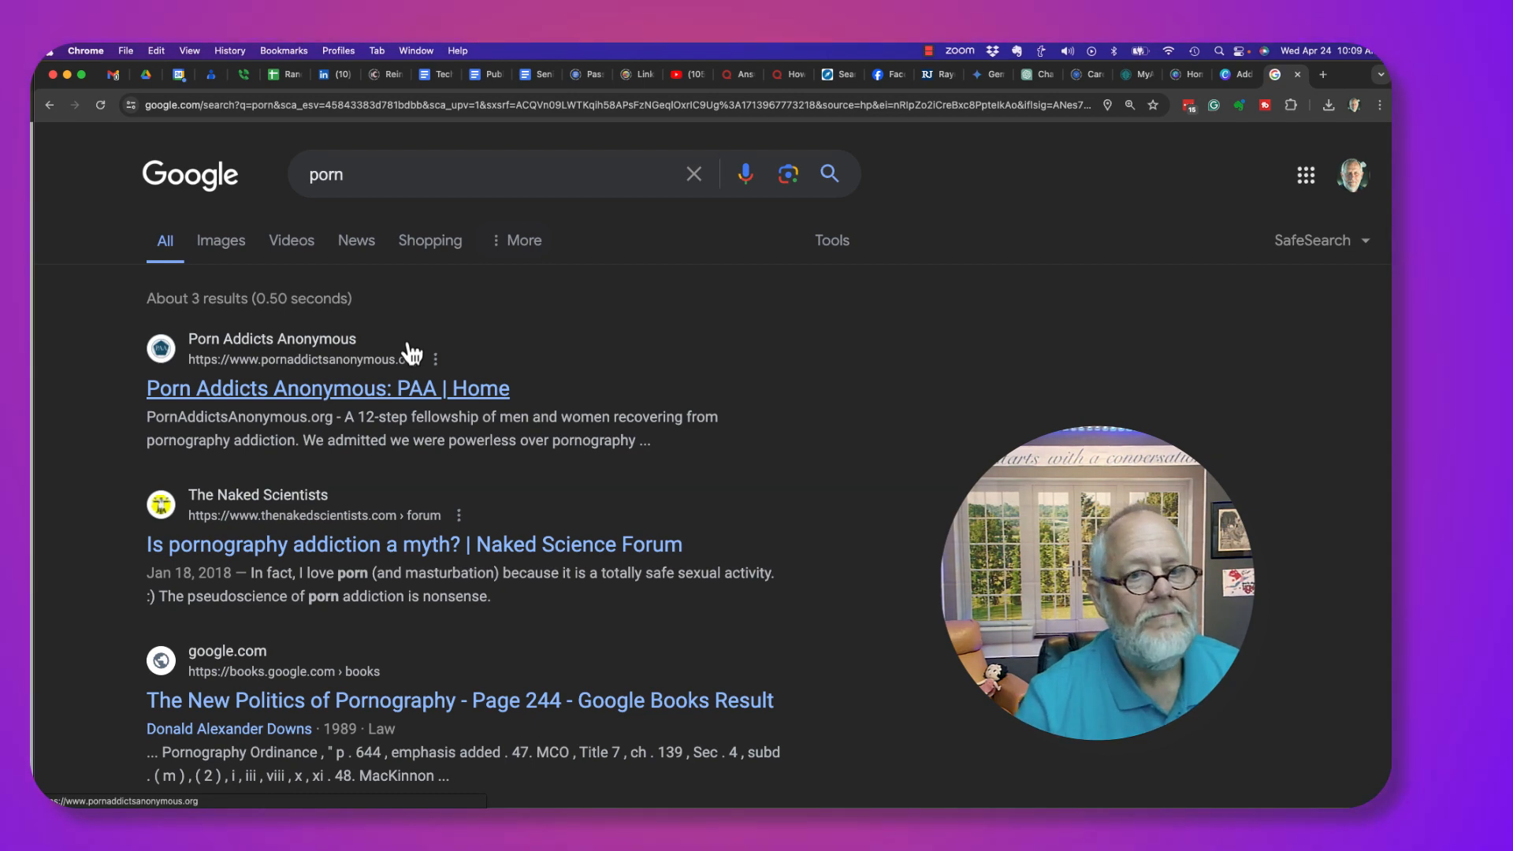
scroll("down", 3)
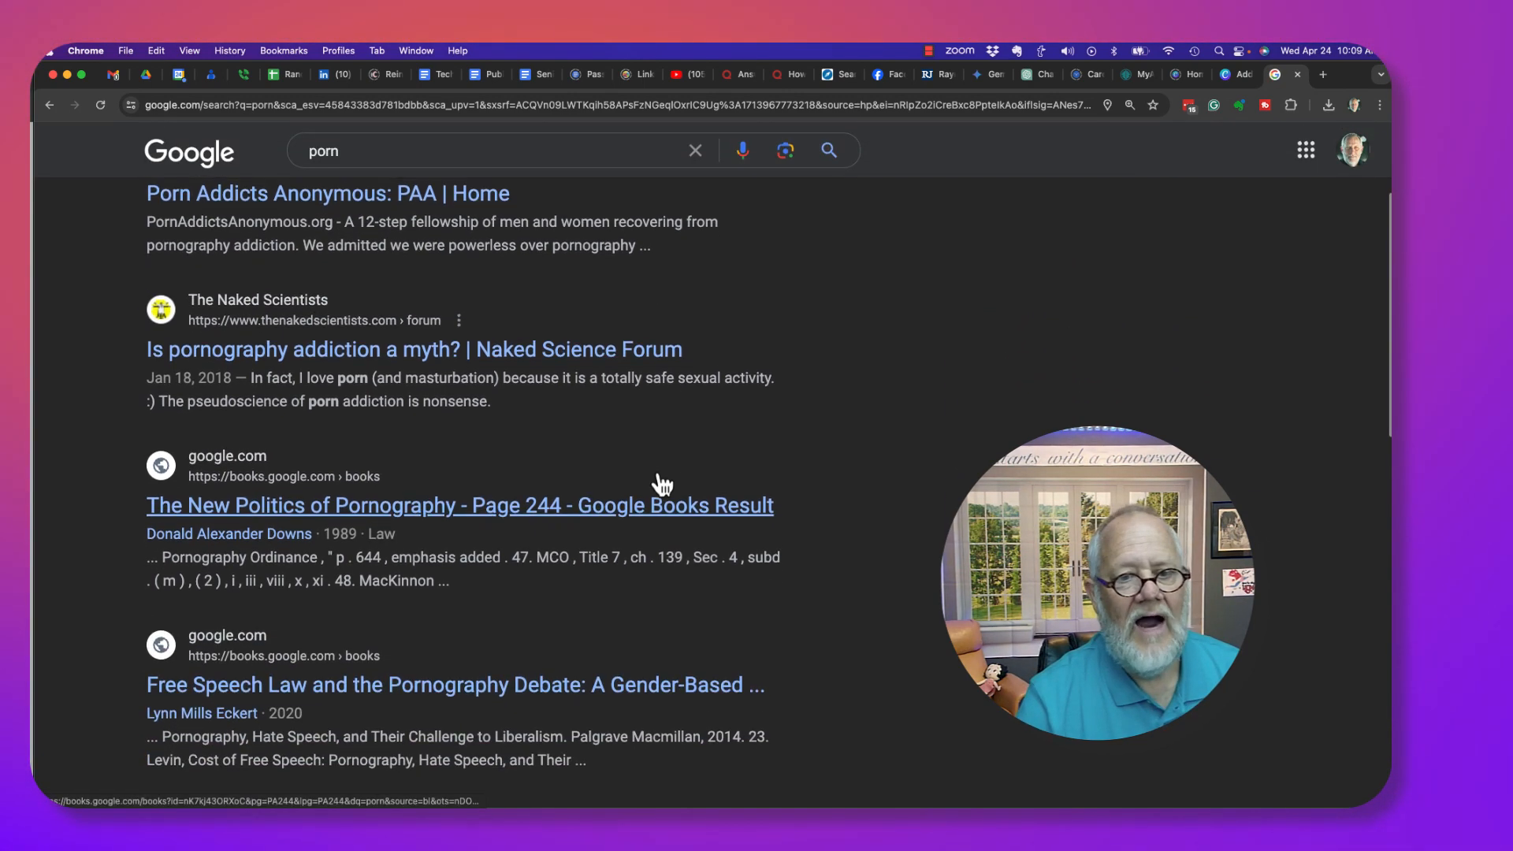
scroll("down", 3)
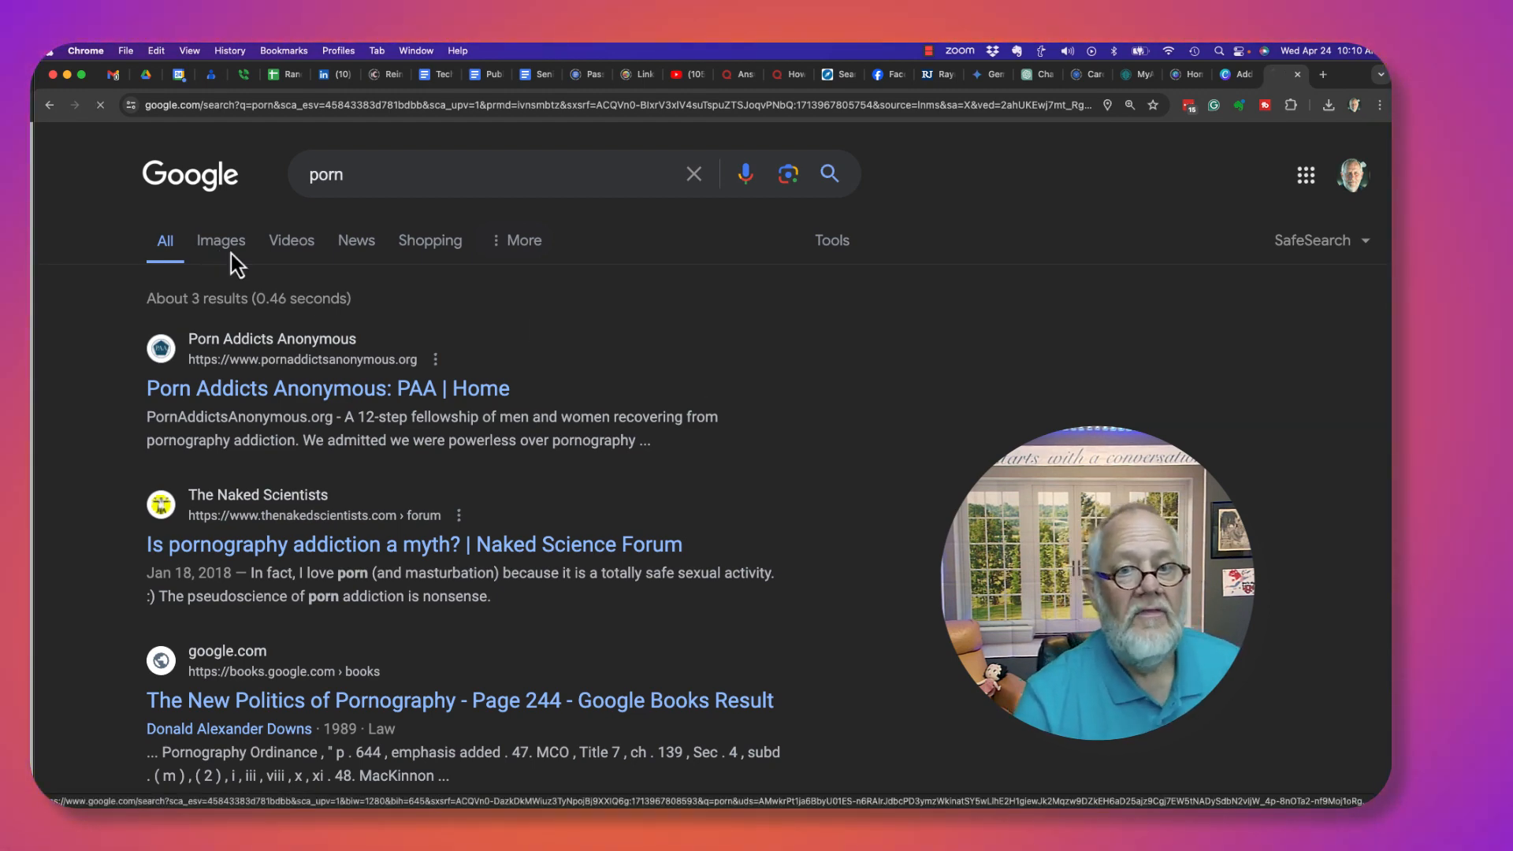
left_click(291, 241)
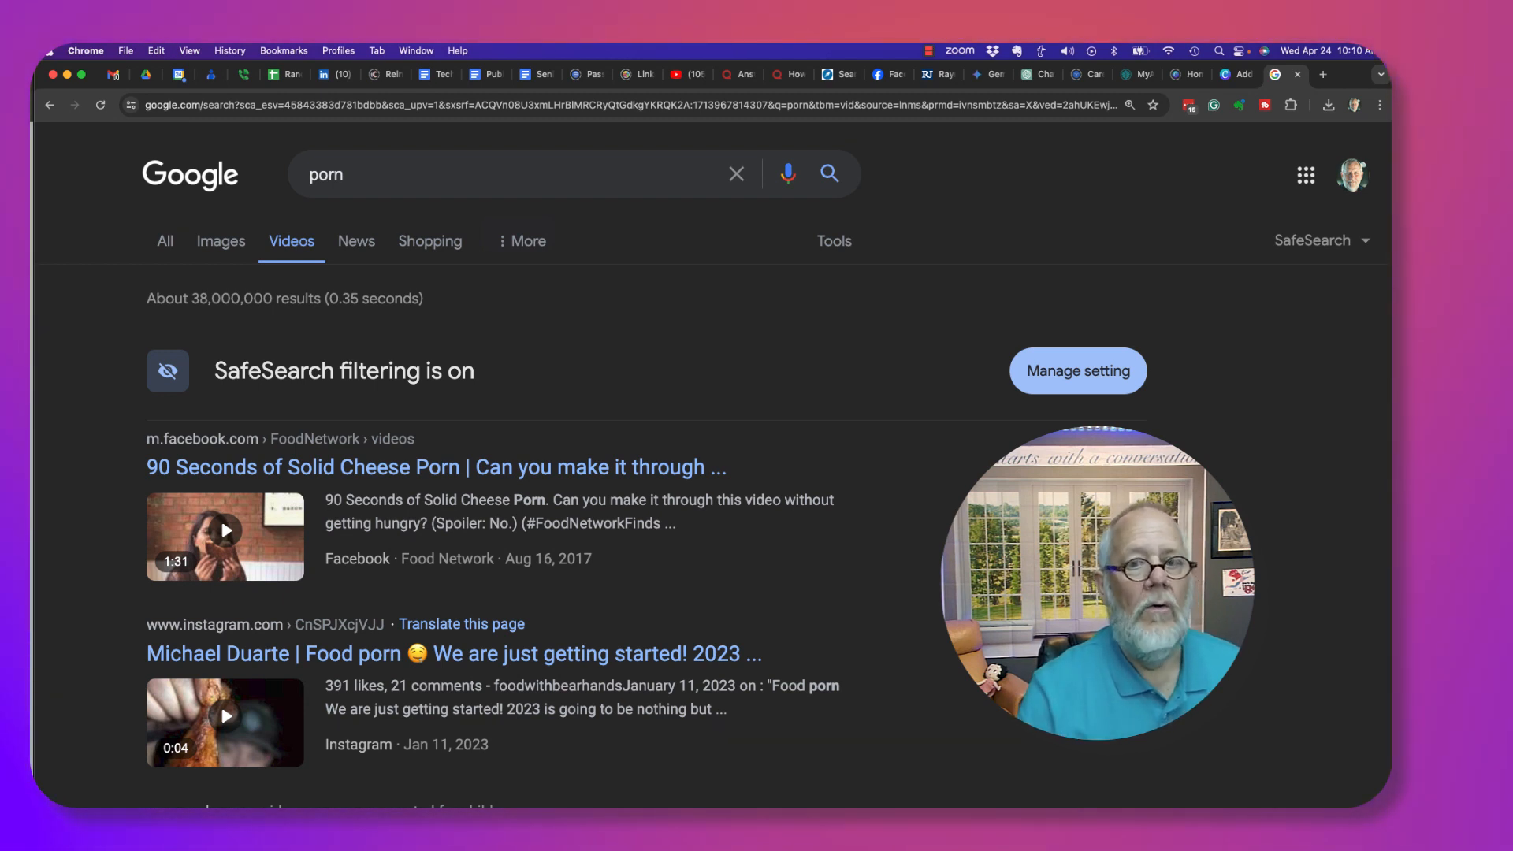
left_click(164, 240)
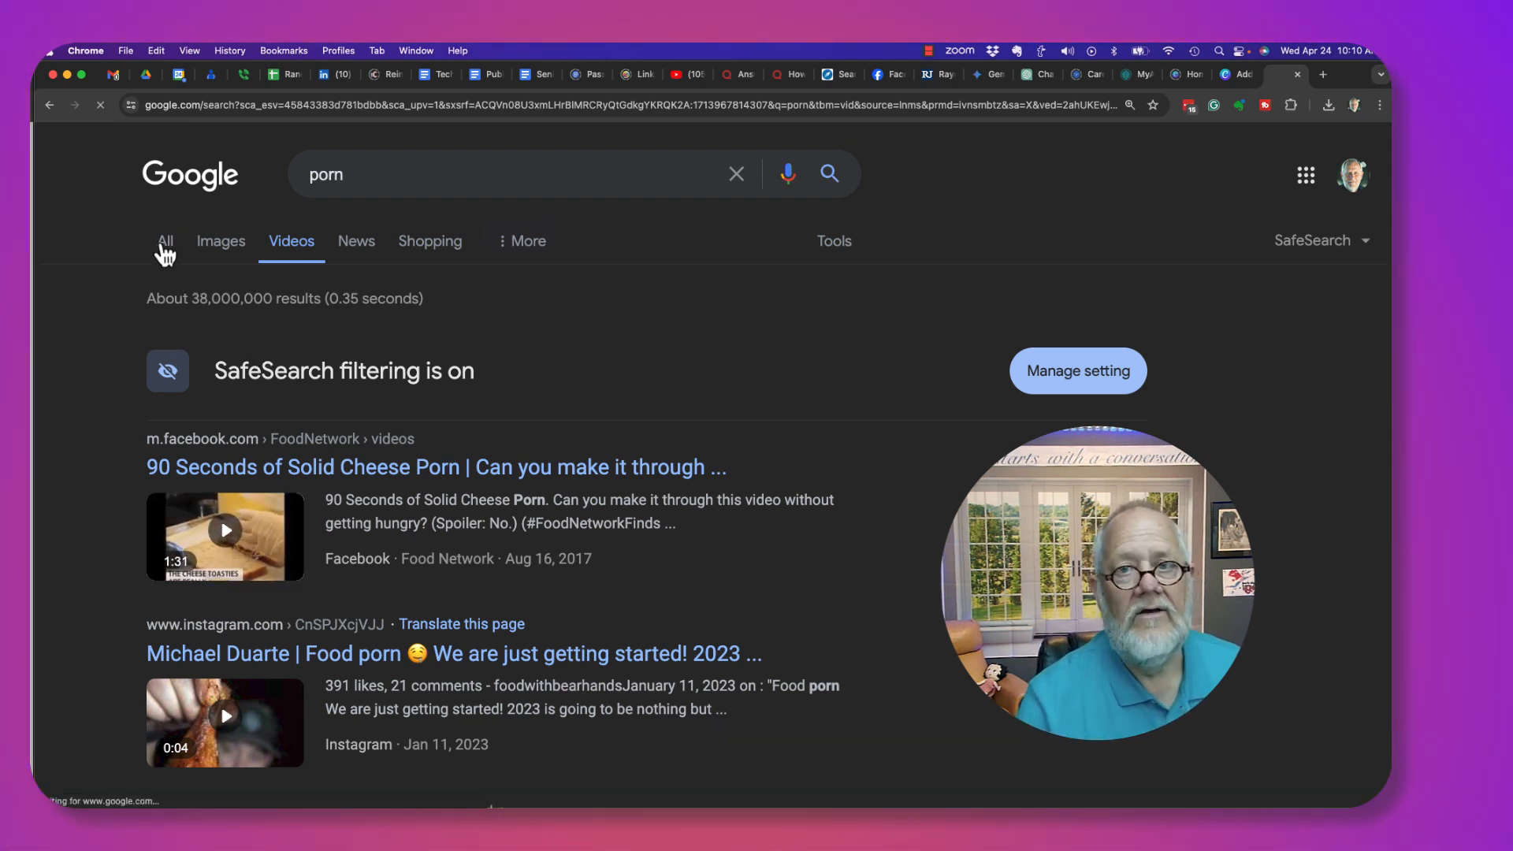
left_click(164, 241)
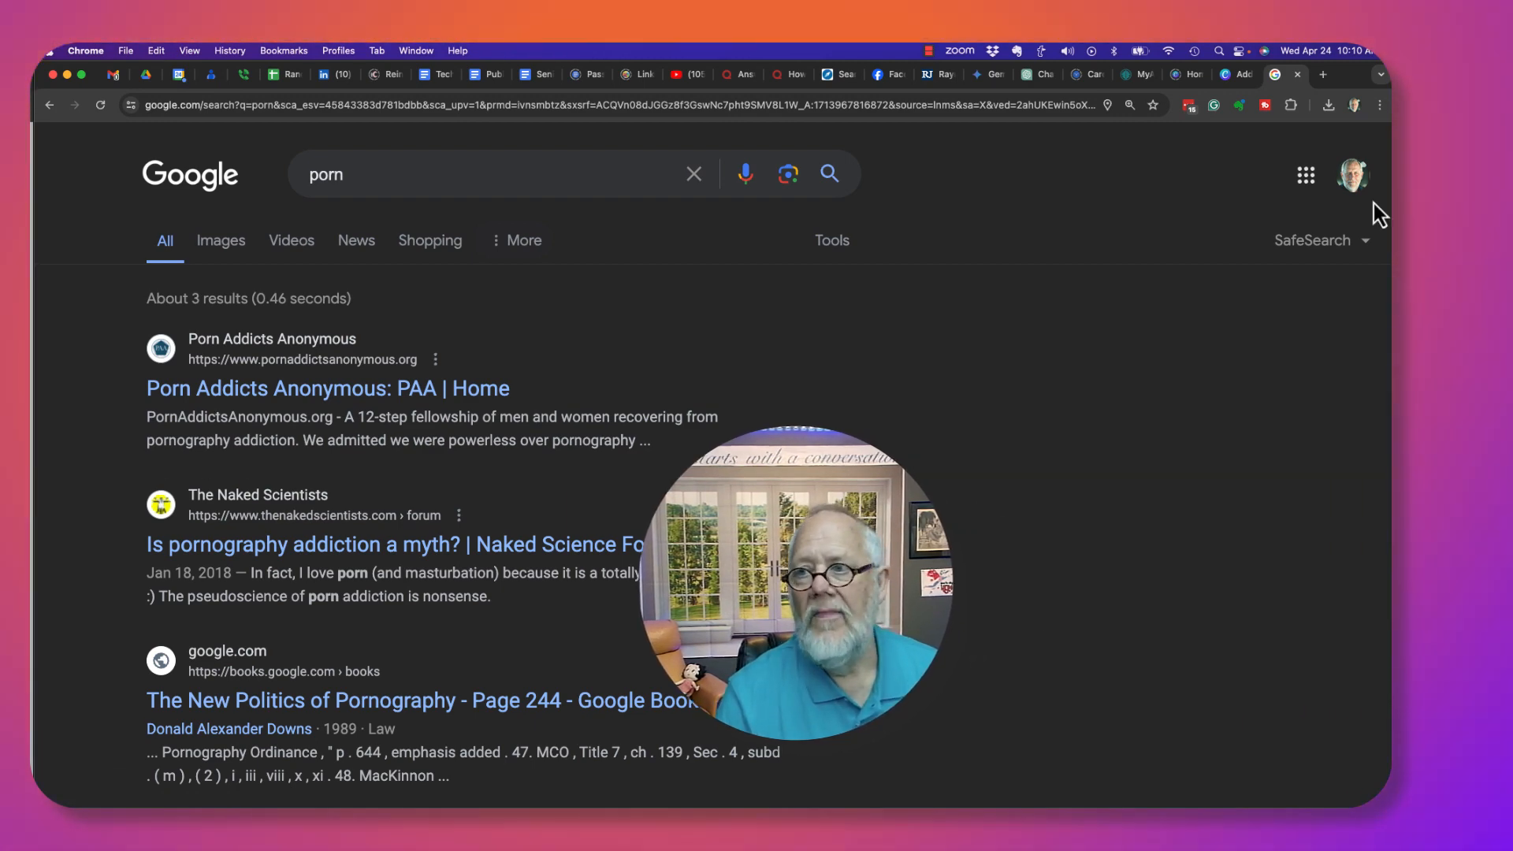
Step: Open the results page's SafeSearch menu to confirm Filter explicit results is checked
left_click(1352, 175)
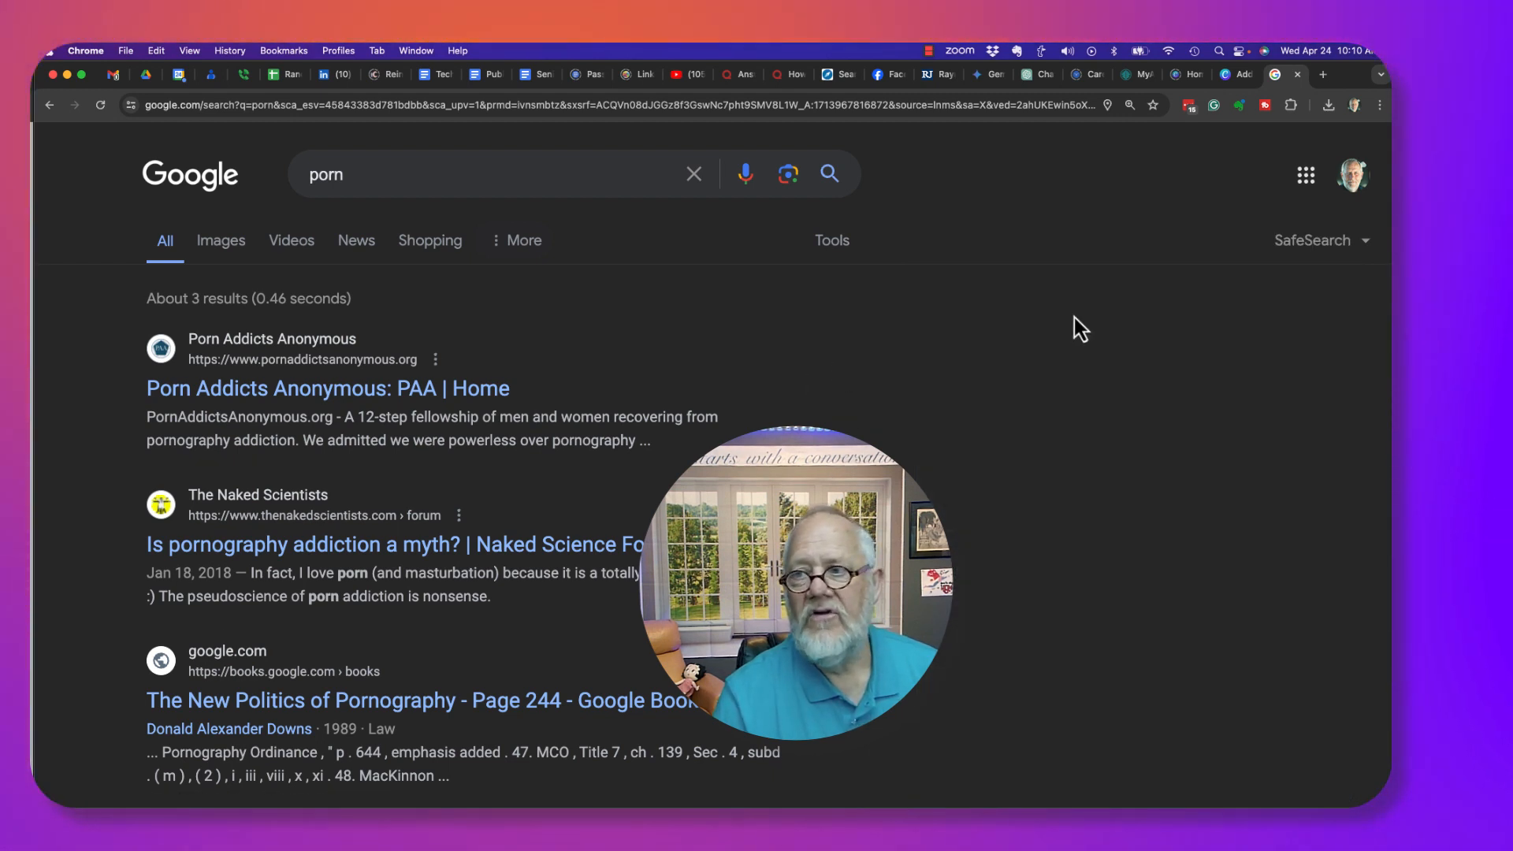
left_click(1314, 240)
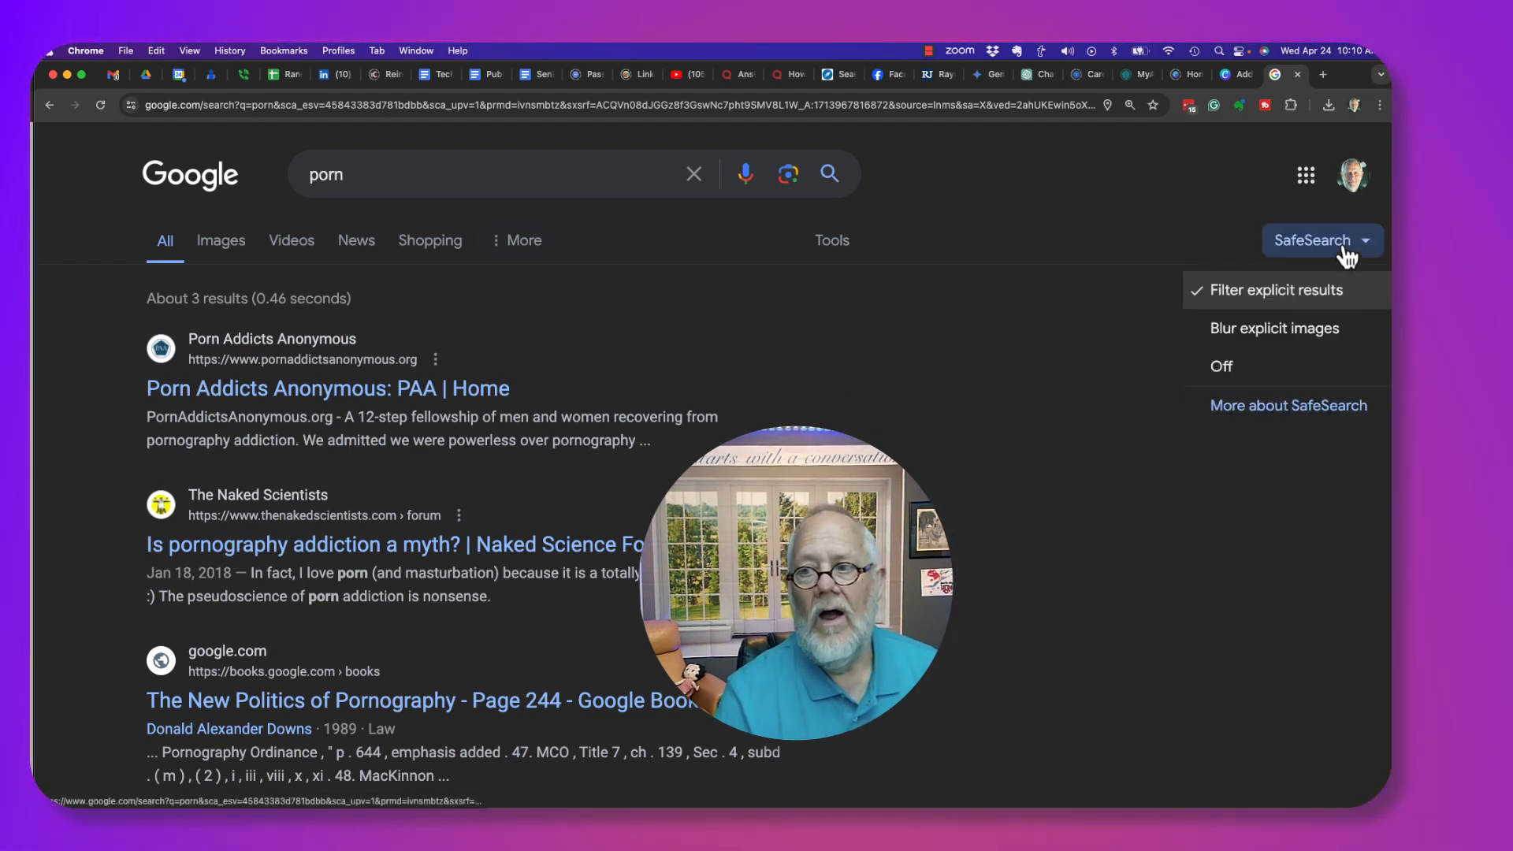